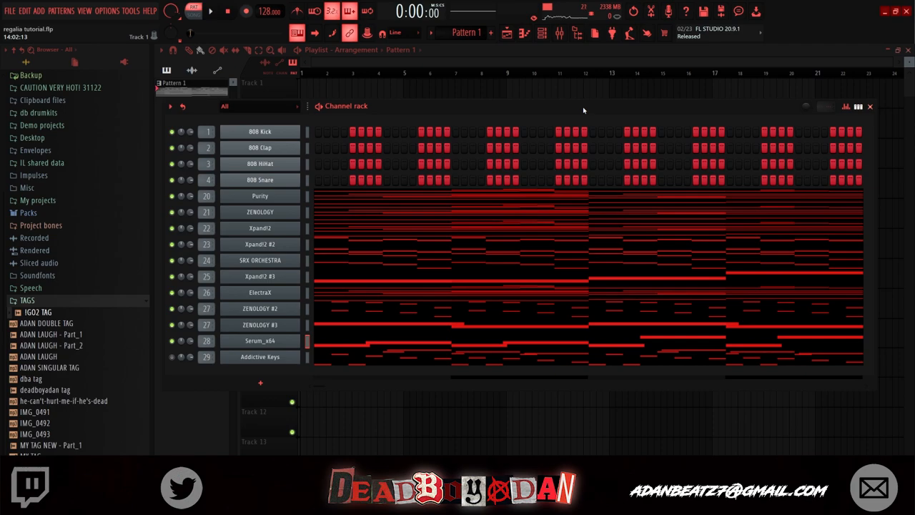
mouse_move(572, 108)
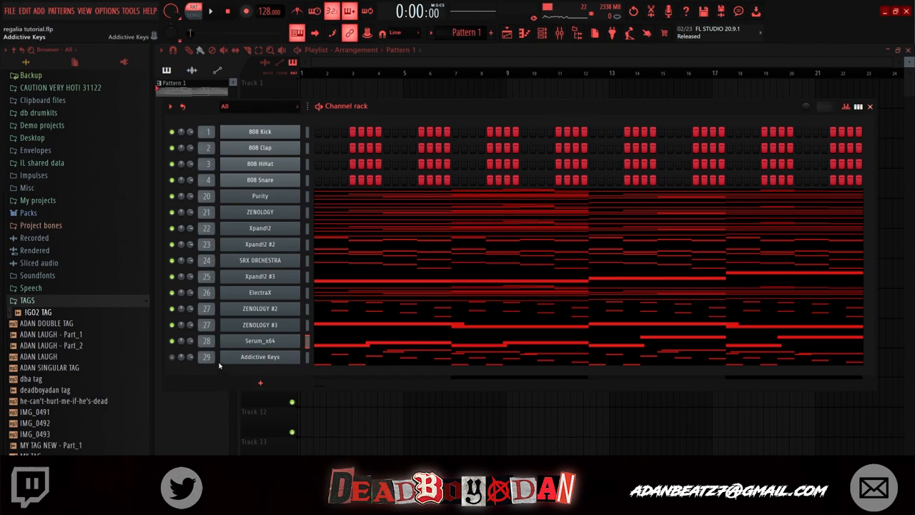
Step: View the Purity instrument, then bring its melody notes up in the piano roll
click(260, 243)
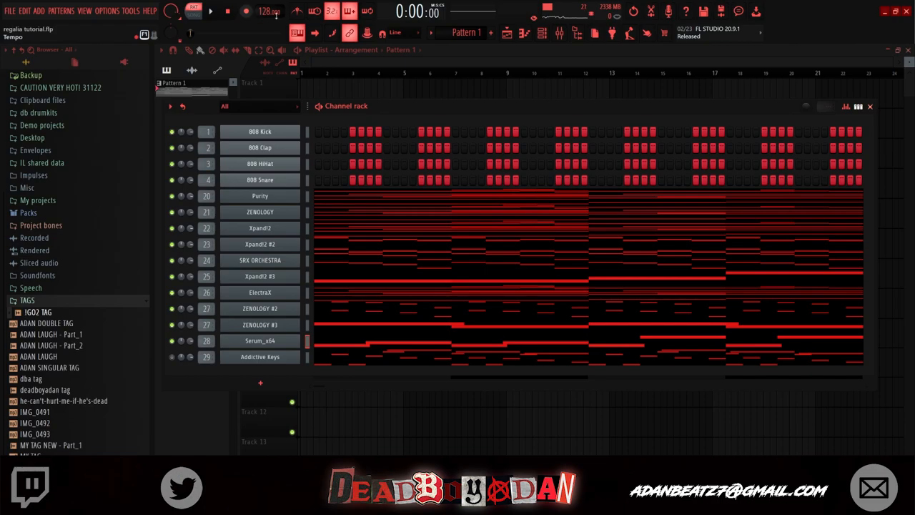
click(260, 195)
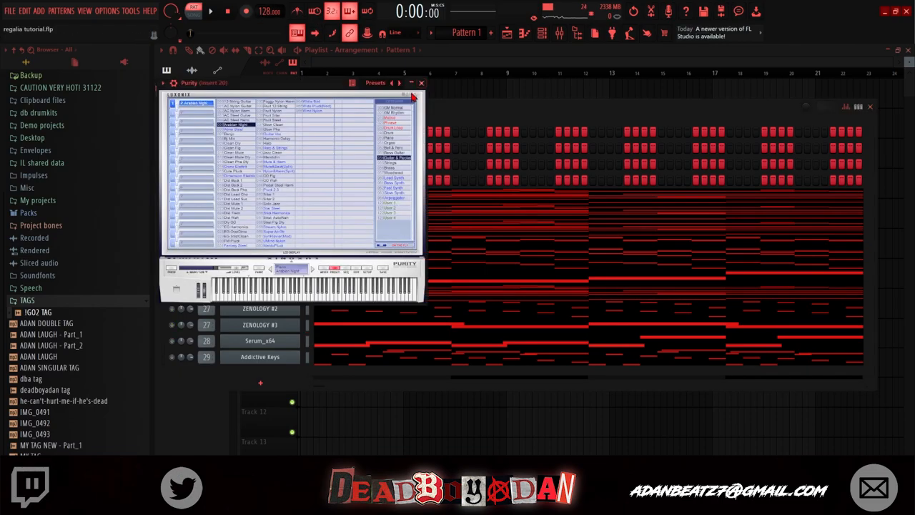
click(421, 83)
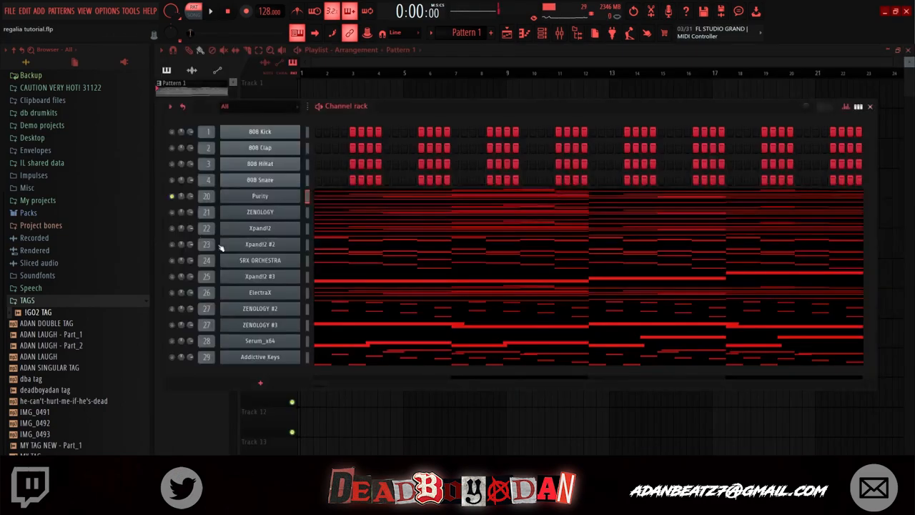
double_click(260, 196)
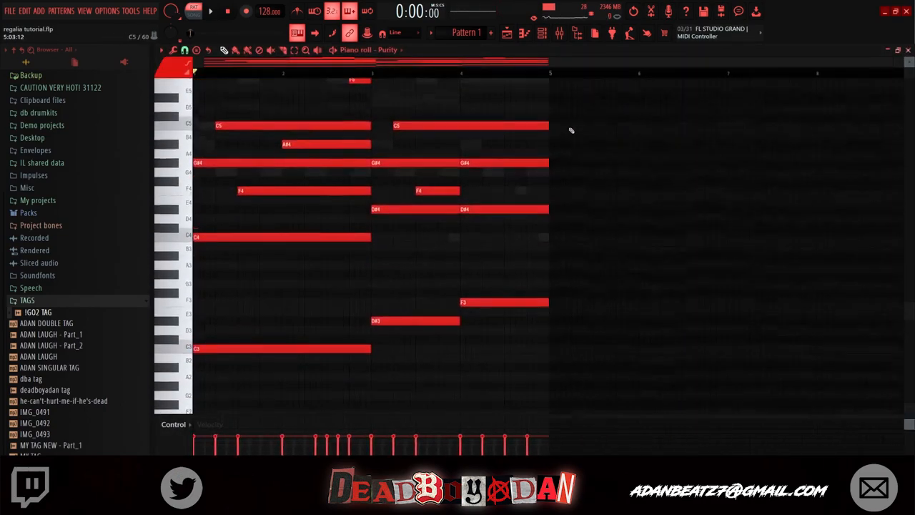
scroll(up, 3)
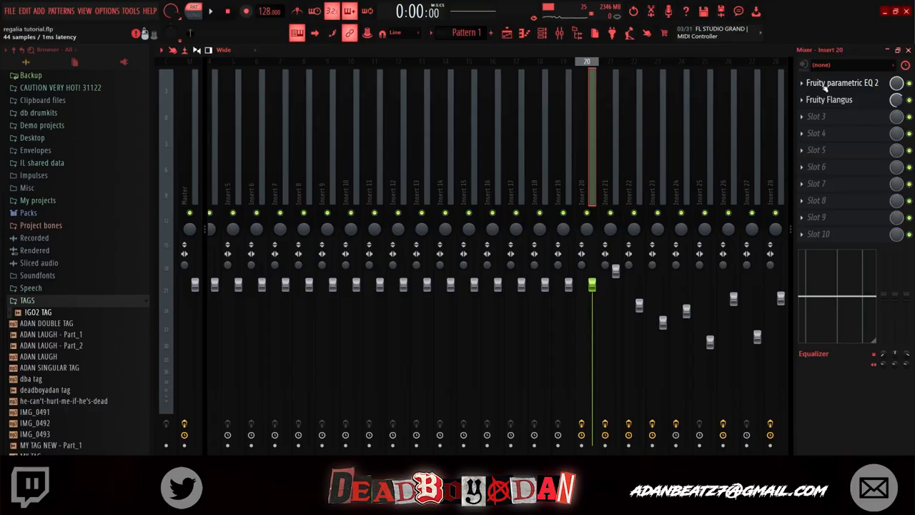
Step: In Fruity parametric EQ 2, lower and steepen band 1 and set its filter type to a low cut
click(842, 81)
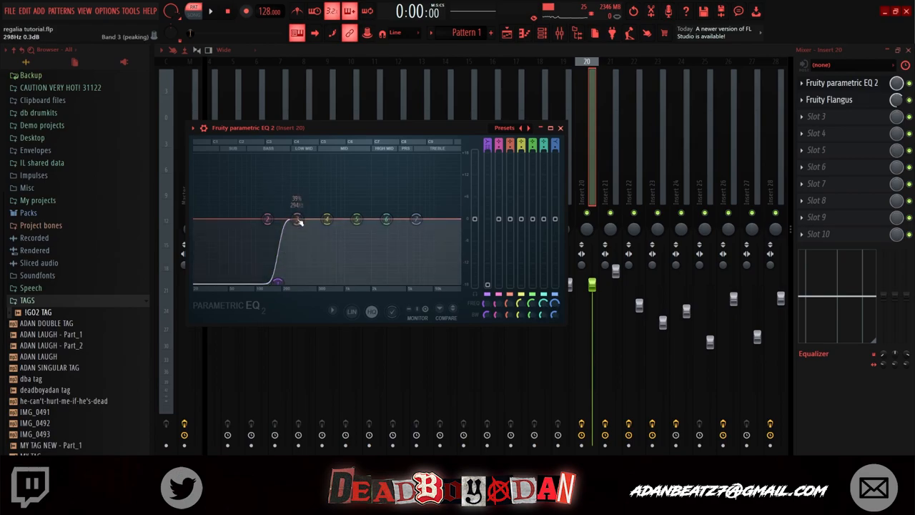
drag(297, 220, 275, 229)
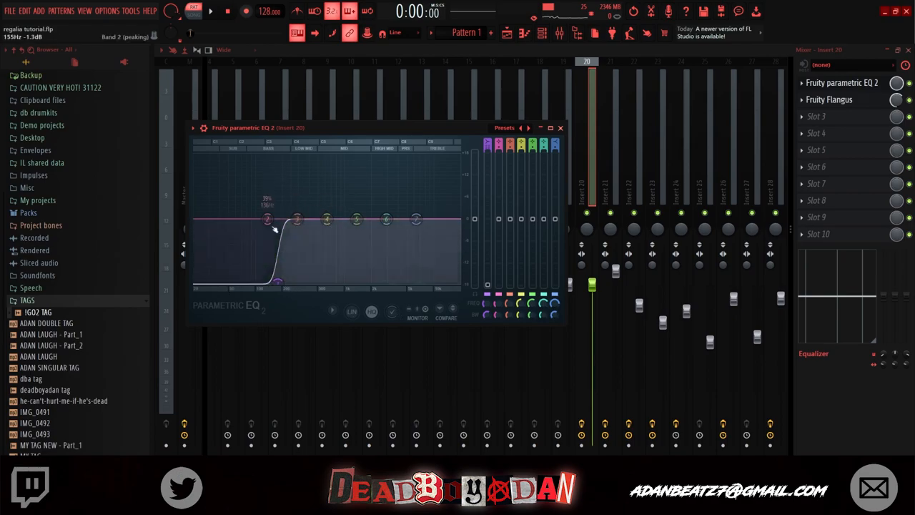
drag(275, 229, 279, 285)
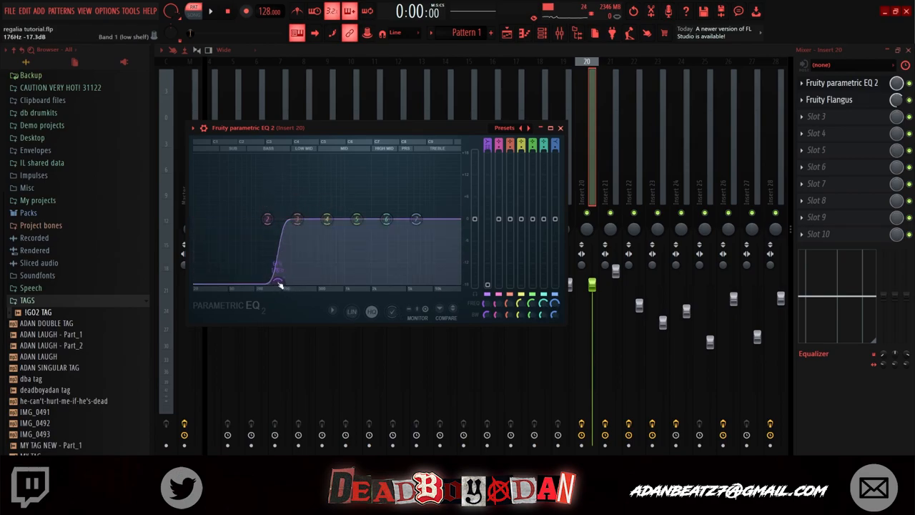
right_click(278, 279)
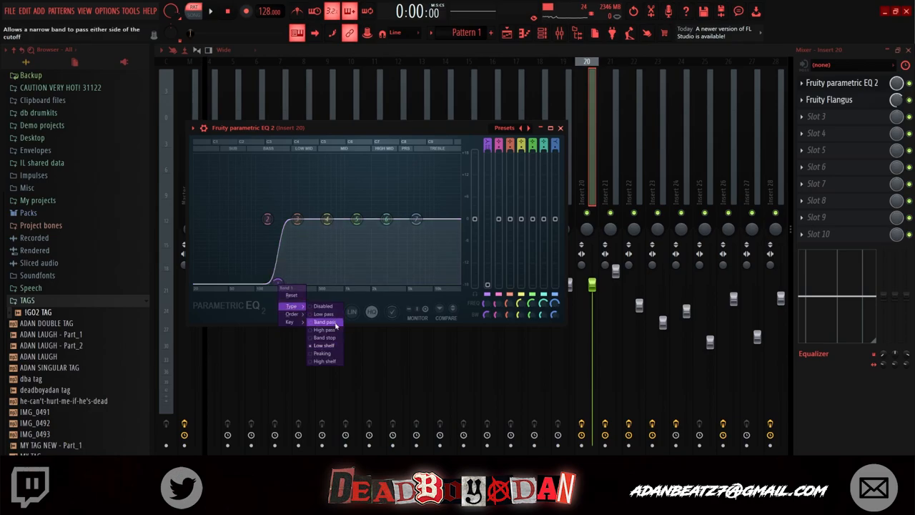
click(323, 329)
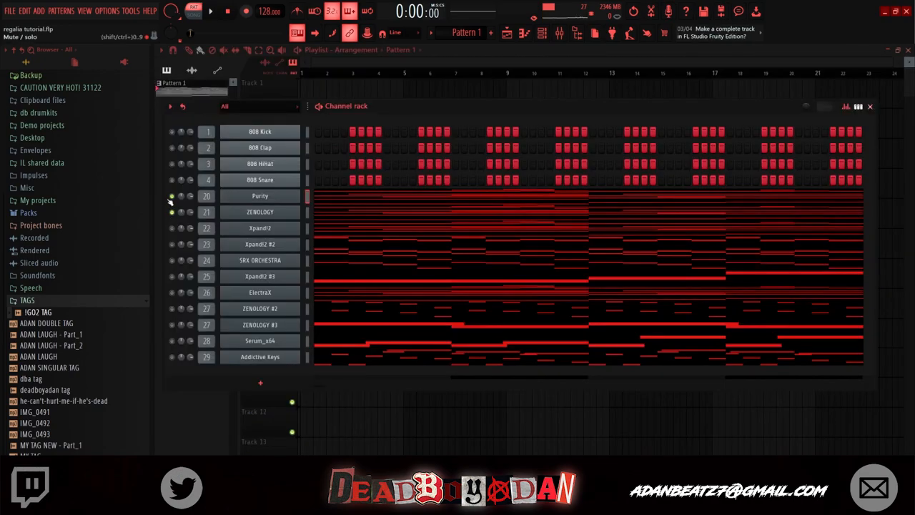
click(260, 211)
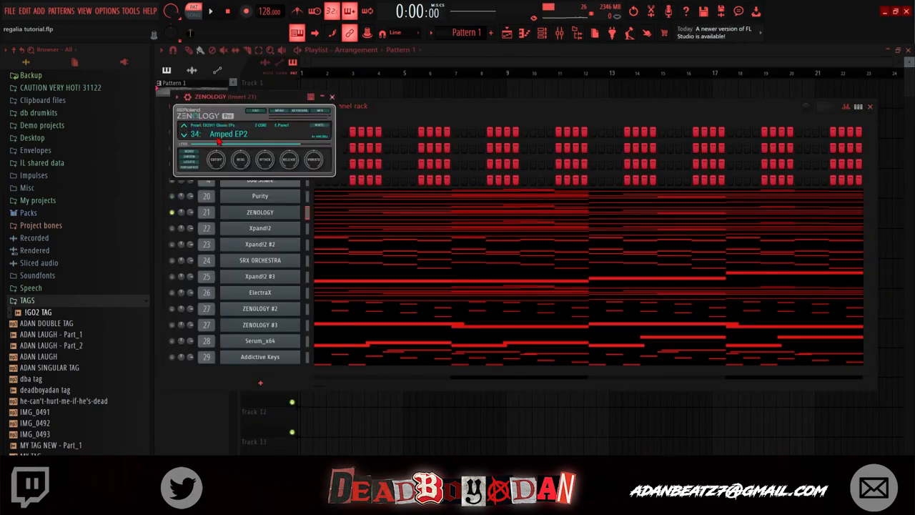
click(228, 134)
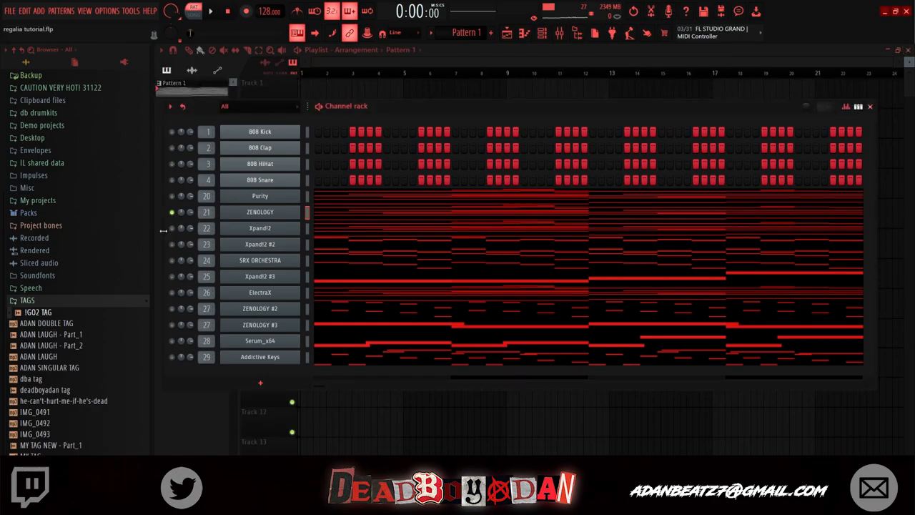
Step: View the Xpand!2 instrument, scroll through its chord notes in the piano roll, then leave it
click(260, 227)
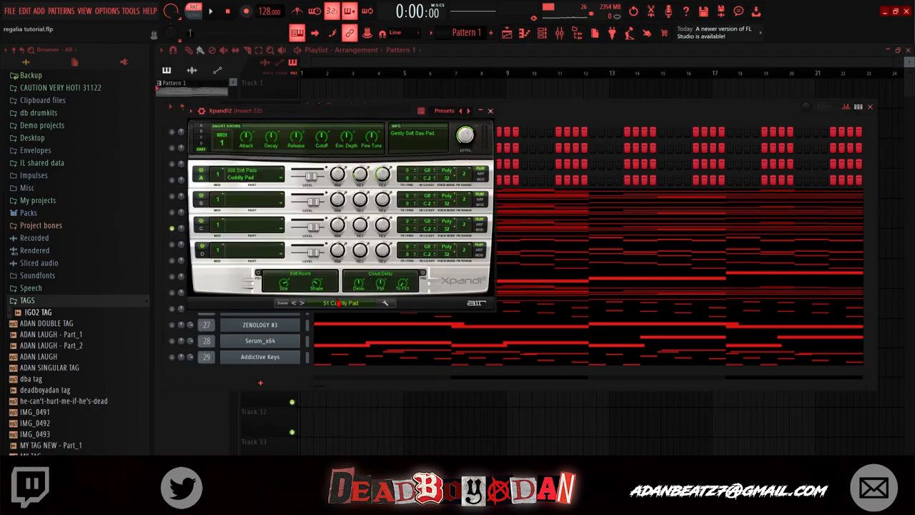
click(489, 110)
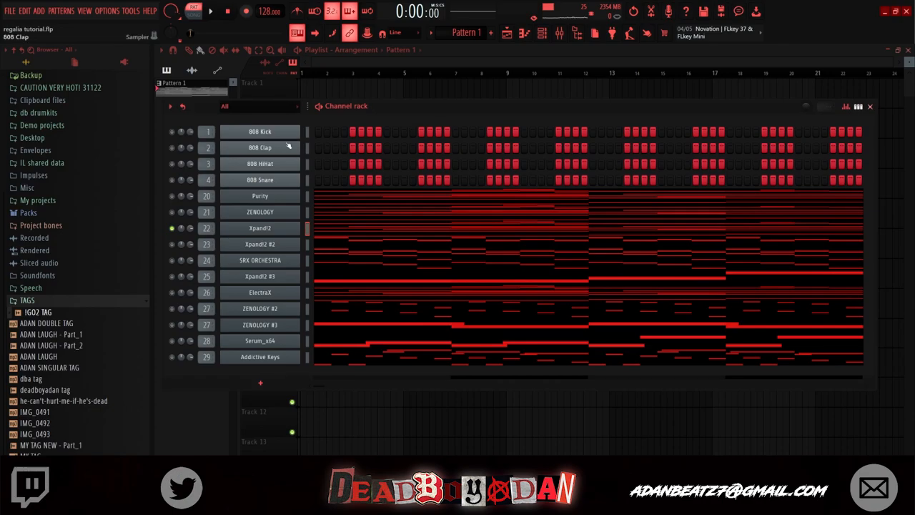
mouse_move(204, 168)
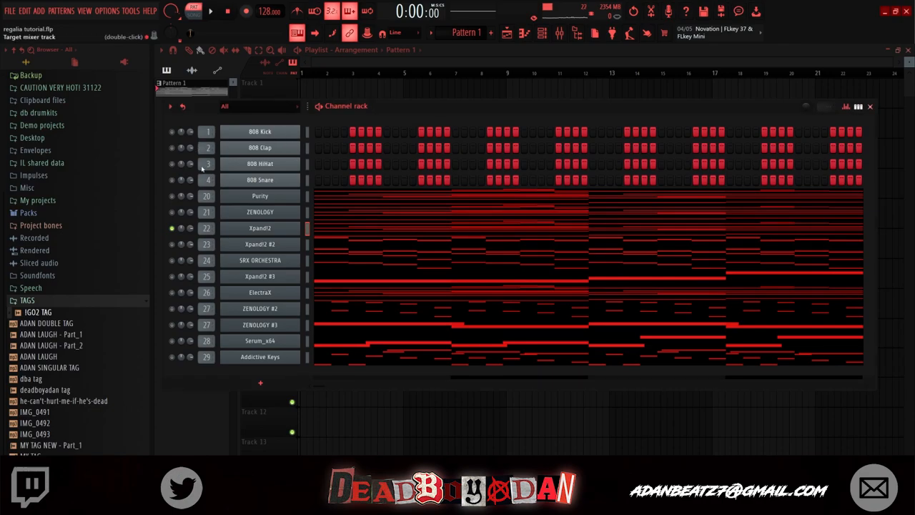
double_click(260, 227)
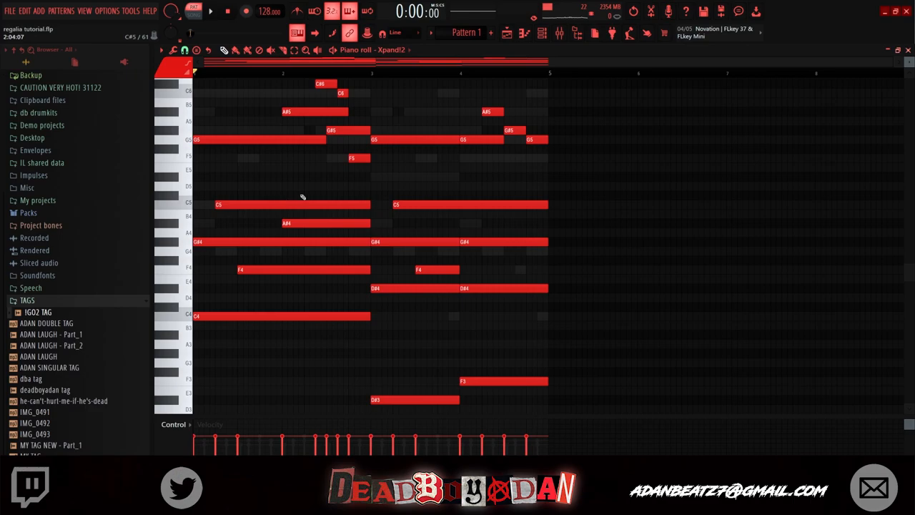
scroll(down, 3)
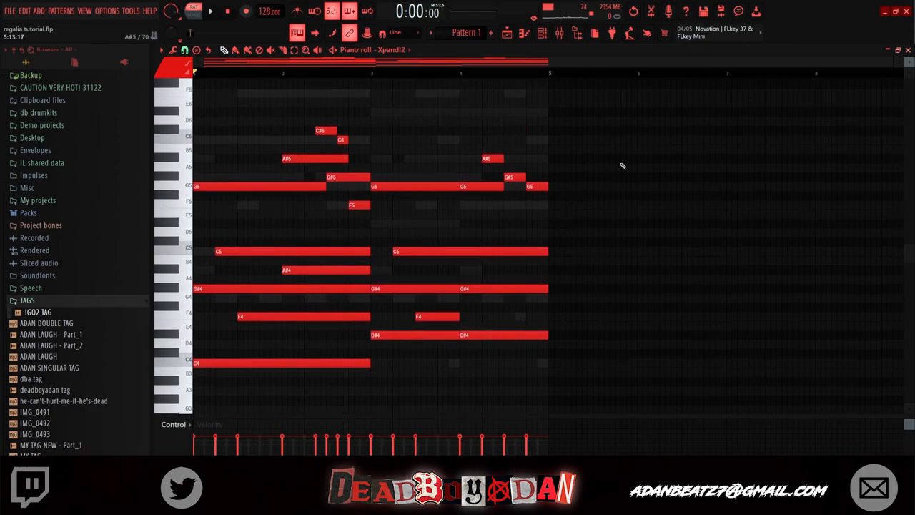
click(209, 12)
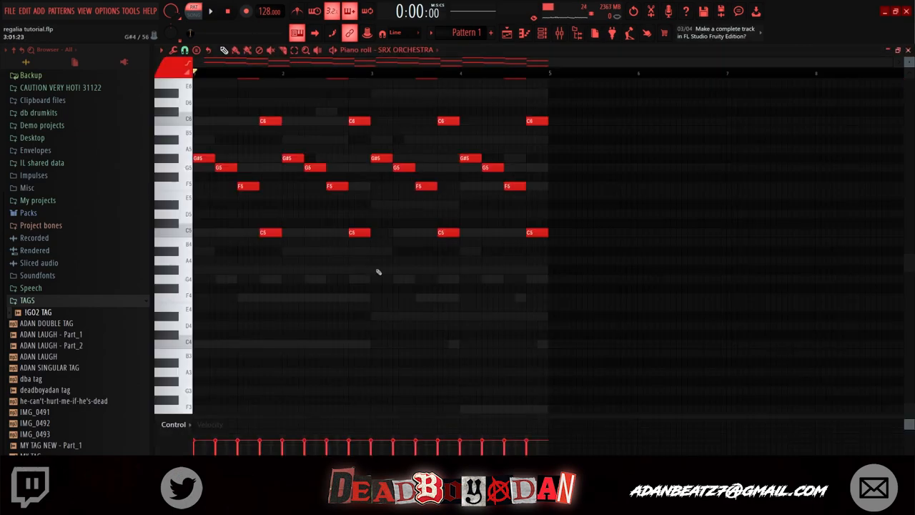
Step: Switch from the piano roll toward the ElectraX chord part
click(211, 11)
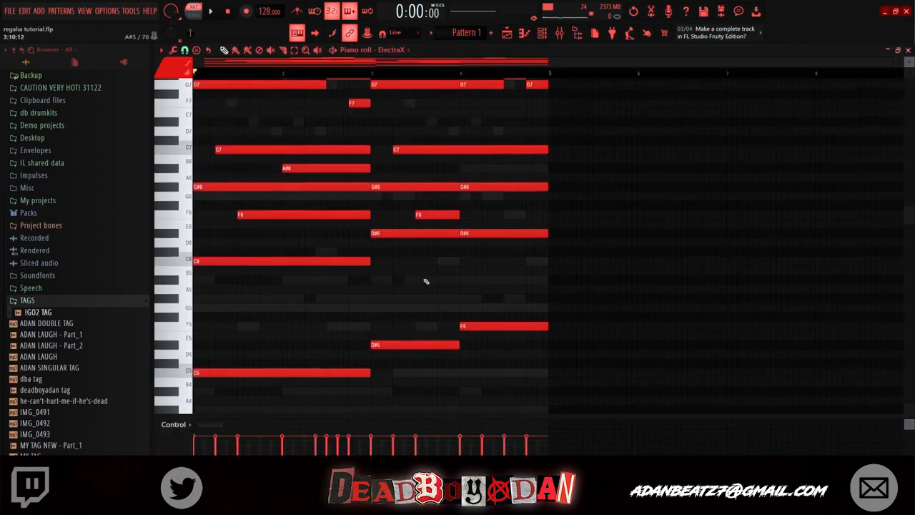
Step: Leave the piano roll to reach the mixer track holding Gross Beat
scroll(up, 3)
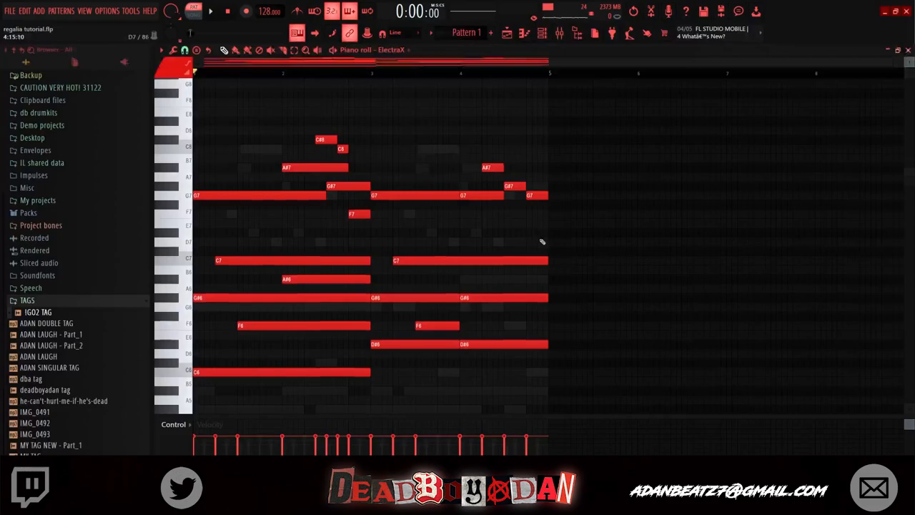
click(210, 11)
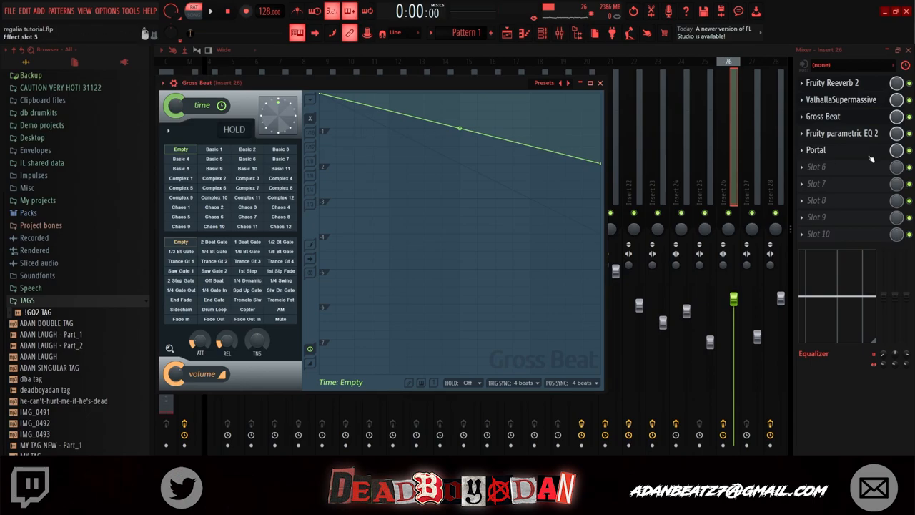
Step: Close the Gross Beat window to get back to the channel rack
click(815, 150)
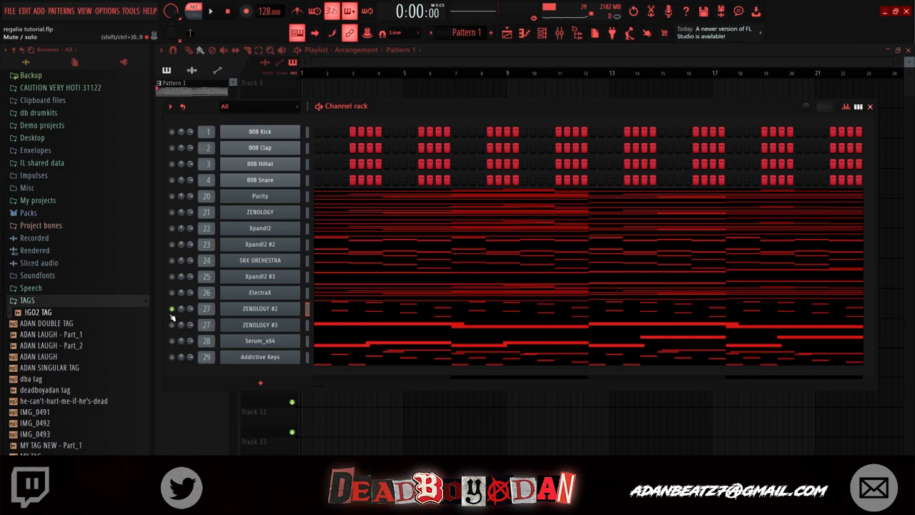
click(260, 325)
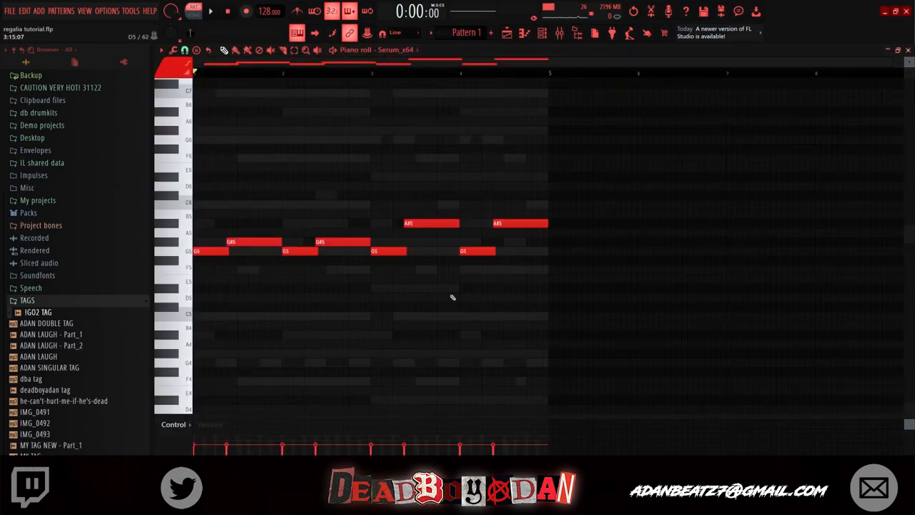
click(210, 12)
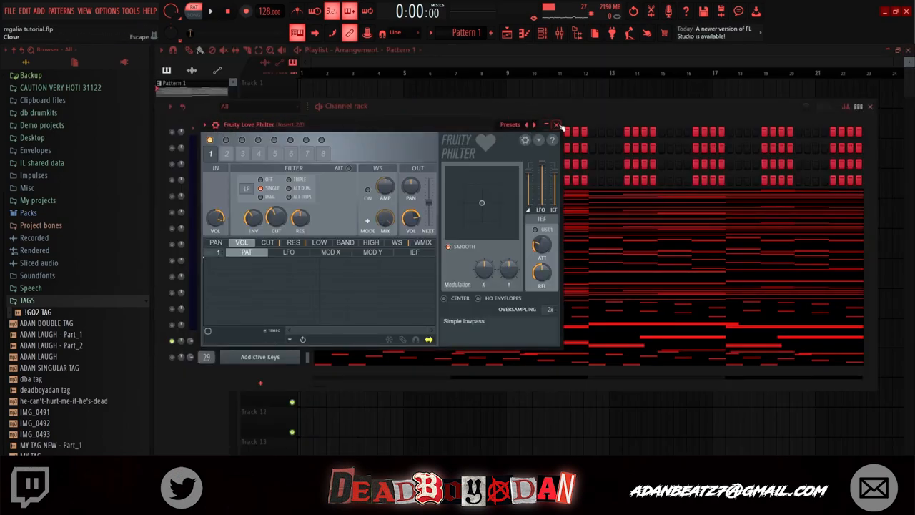
click(558, 124)
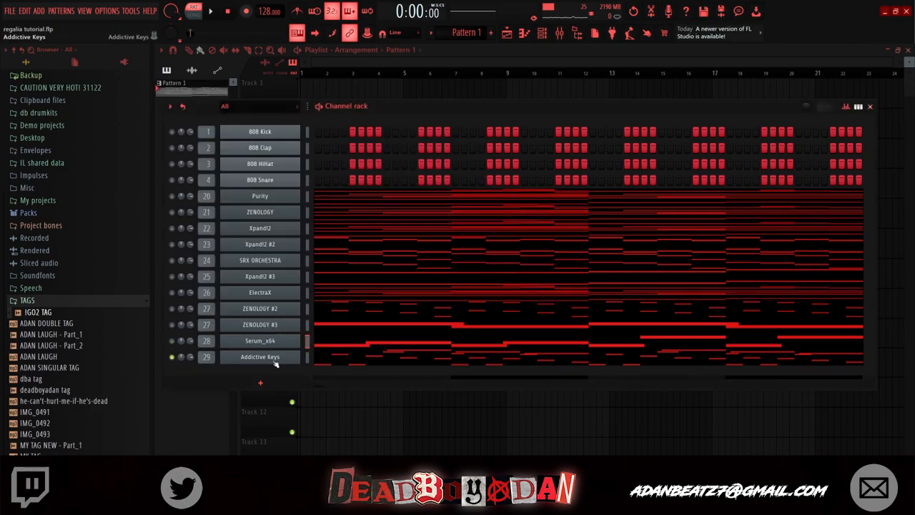
Step: View the Addictive Keys notes, then expand the db drumkits folder in the browser
click(260, 358)
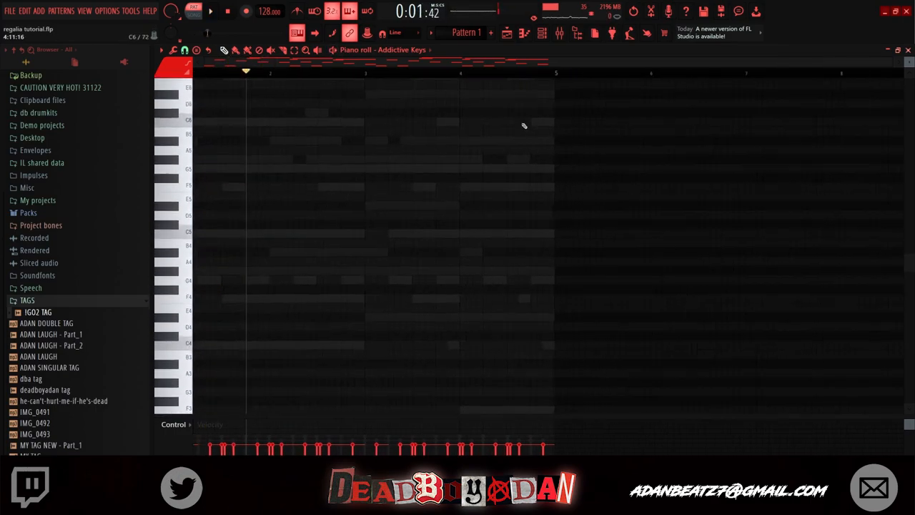
click(210, 12)
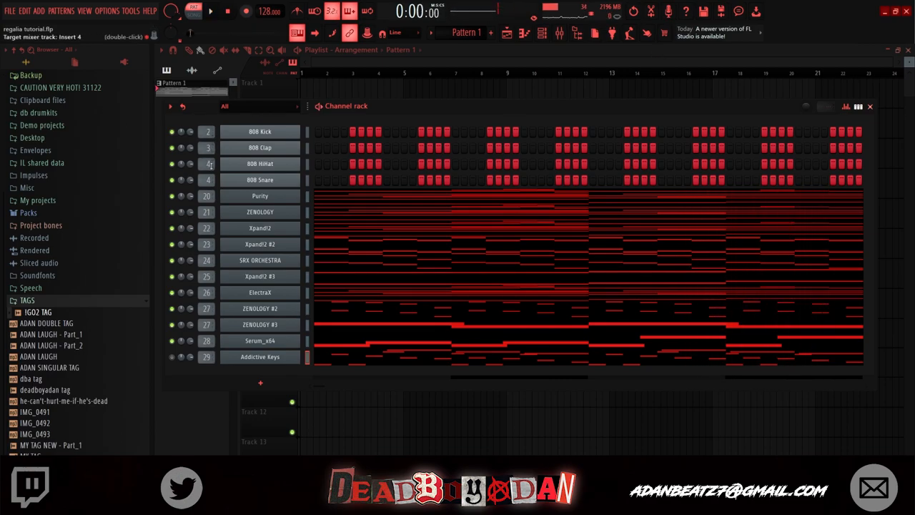
click(40, 223)
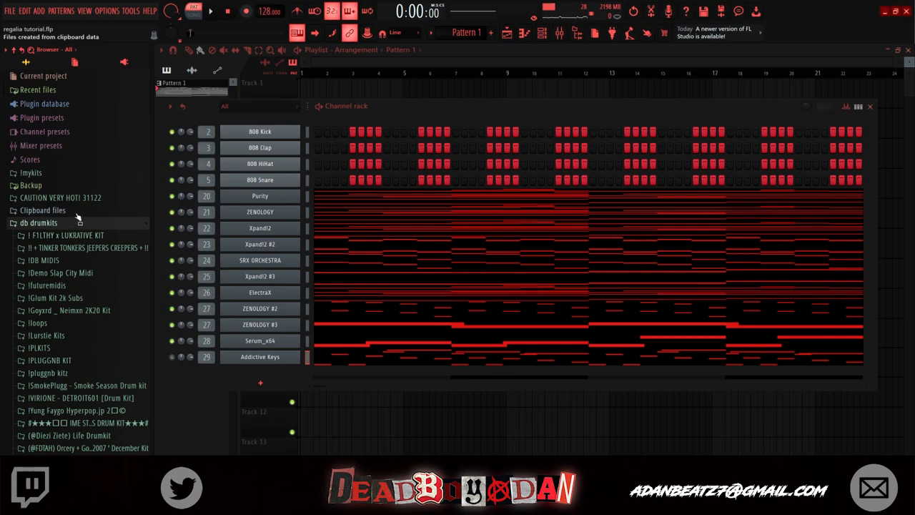
scroll(down, 3)
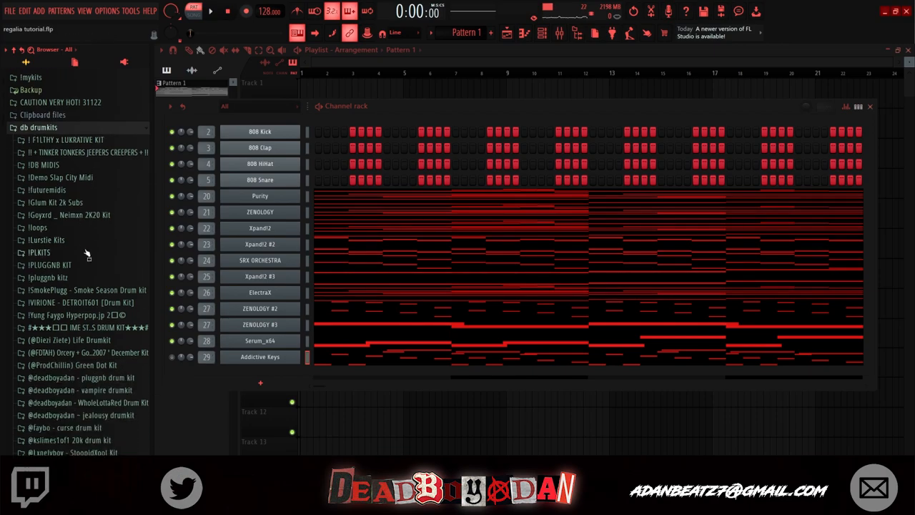
Step: Browse to the Pop Smoke 808Melo kit's 808s folder and bring [808] Dinger (Drillers) into the rack
scroll(down, 3)
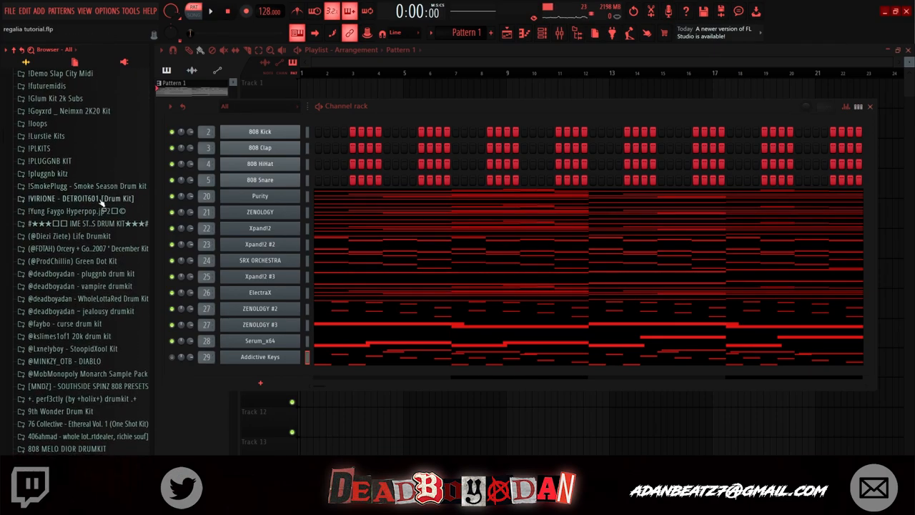
scroll(down, 3)
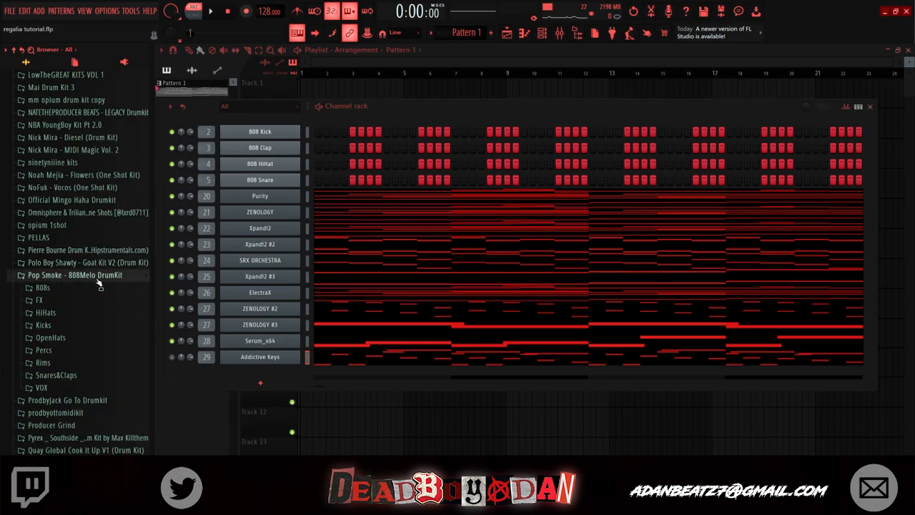
click(43, 288)
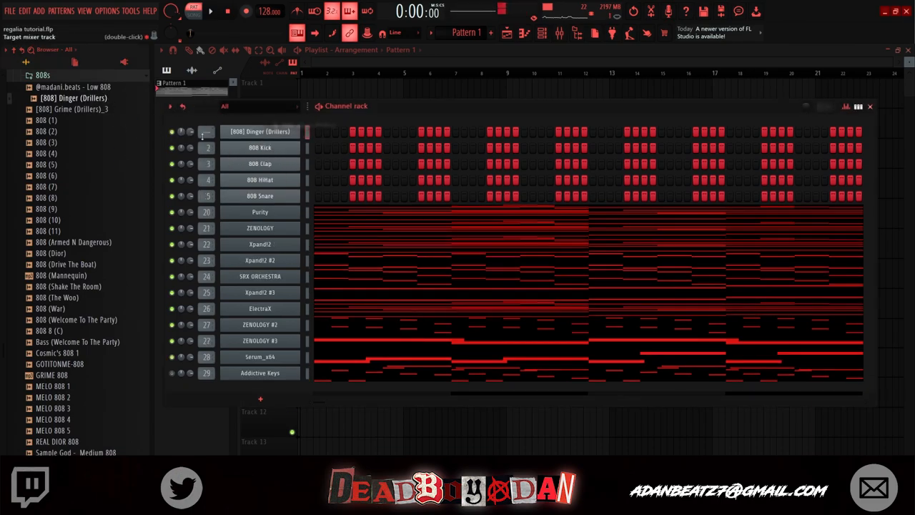
double_click(259, 132)
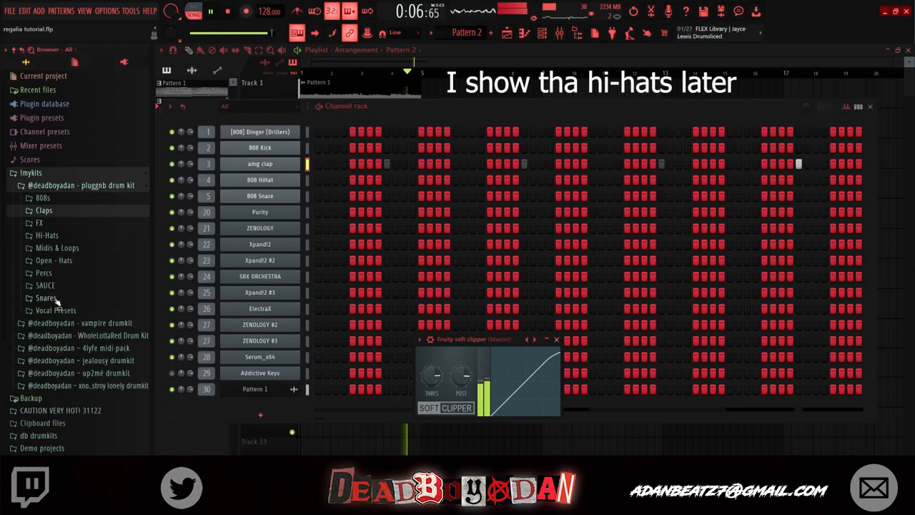
Step: Preview snares from the pluggnb kit's Snares folder and load one onto a rack channel
click(46, 298)
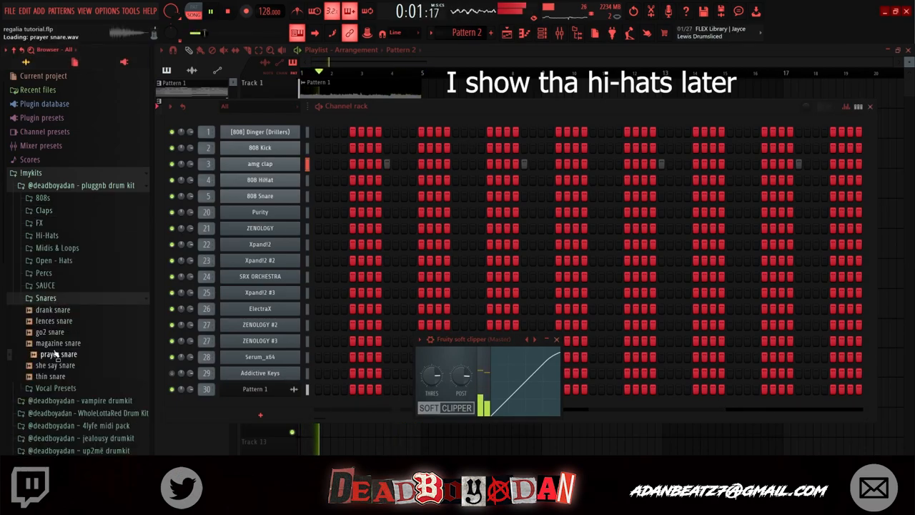
click(60, 365)
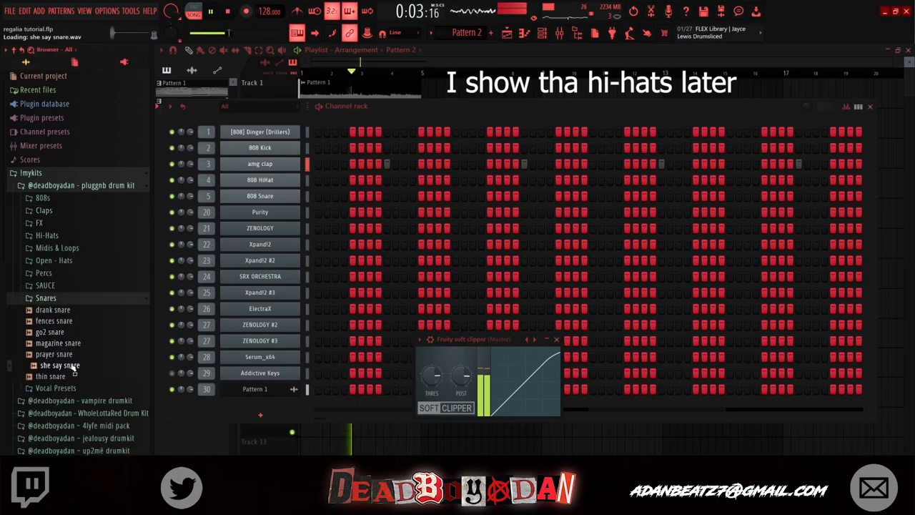
drag(55, 374, 279, 207)
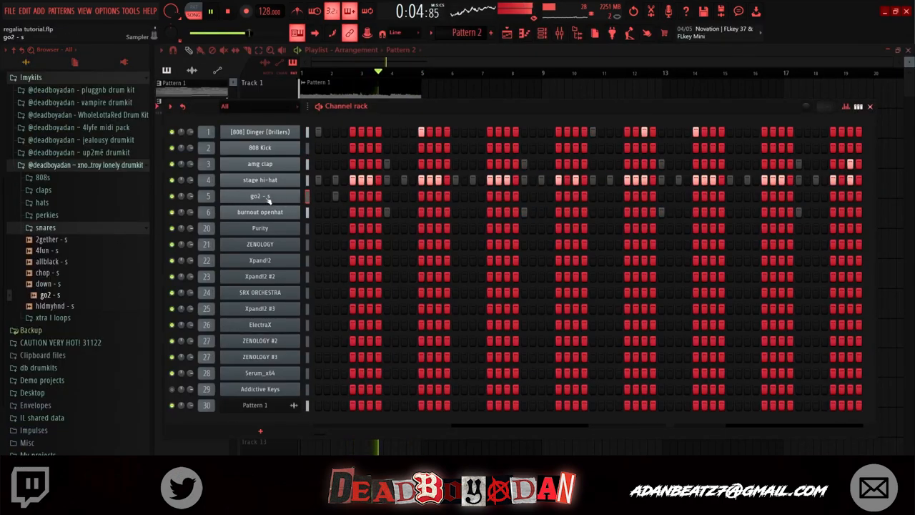
double_click(261, 196)
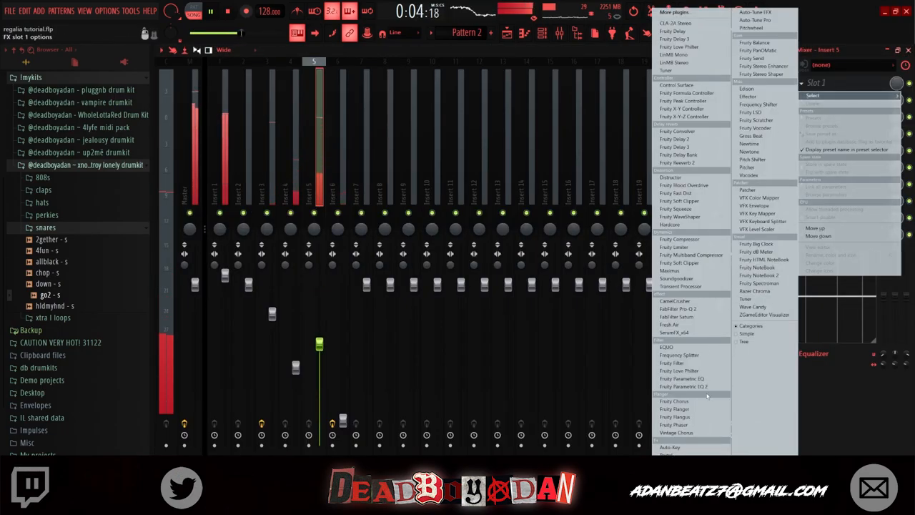
Step: Choose LinMB Stereo for the empty slot on the master track
click(751, 136)
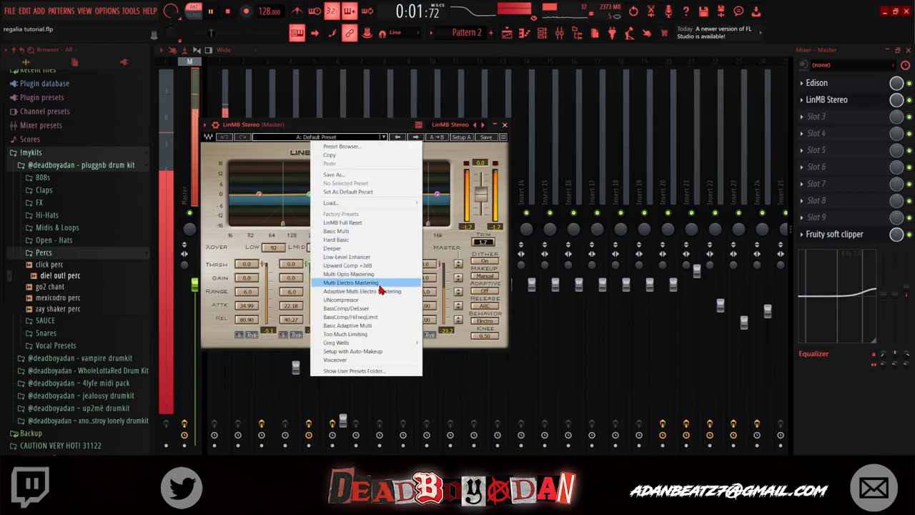
Step: Load the Multi Electro Mastering preset on LinMB Stereo and rebalance two band thresholds by dragging
click(351, 283)
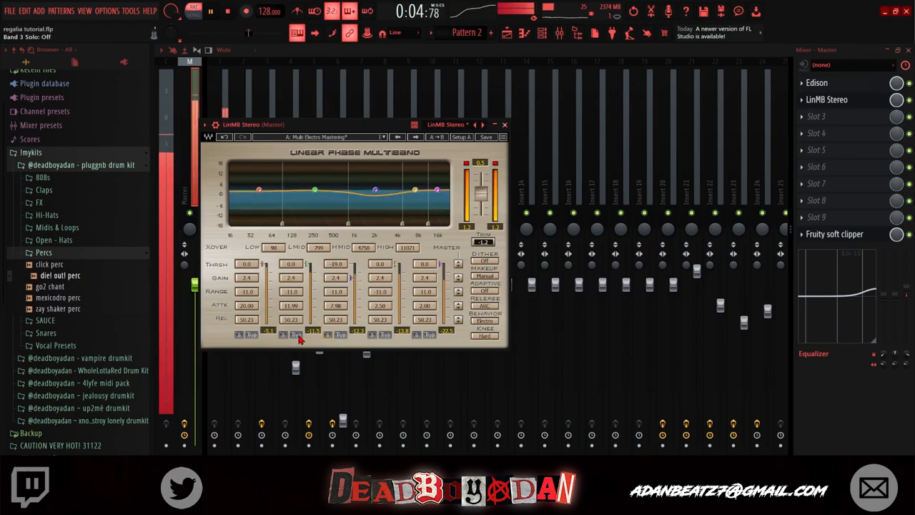
drag(292, 264, 292, 269)
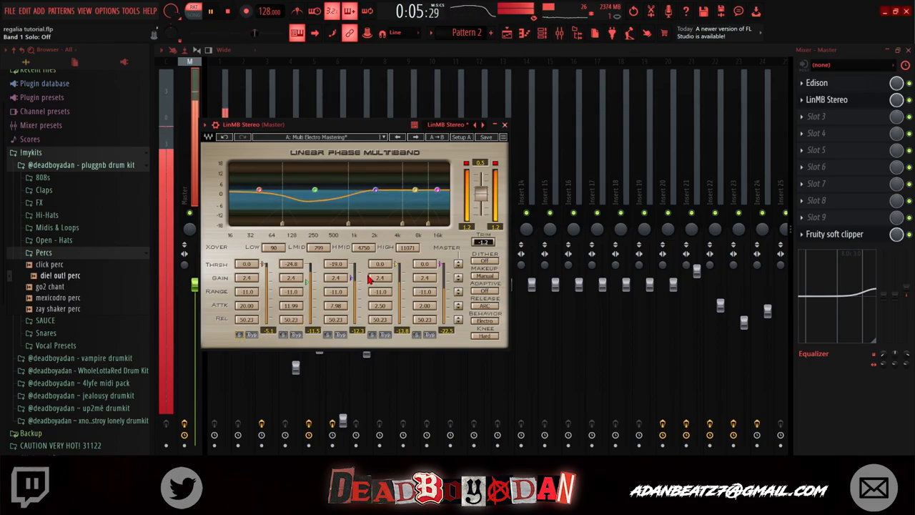
drag(290, 263, 291, 258)
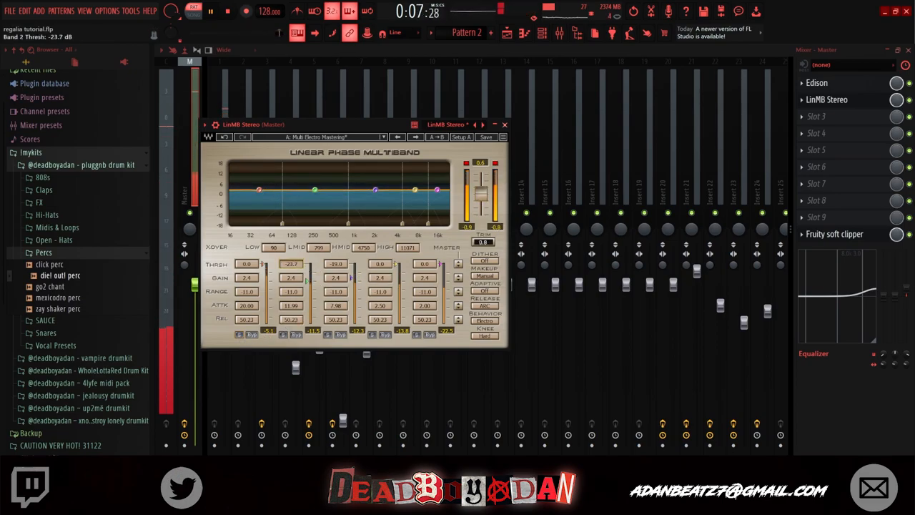
click(504, 123)
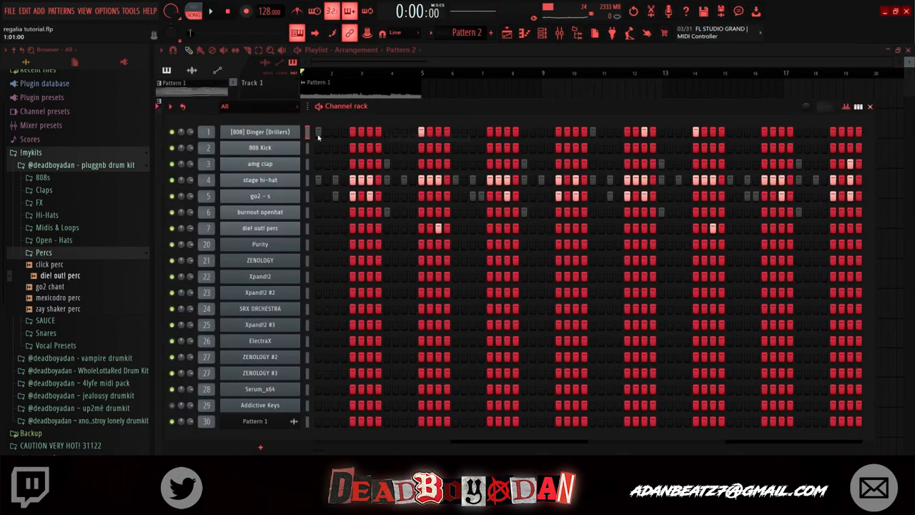
Step: Bring up the stage hi-hat channel's repeated-note pattern in the piano roll
right_click(260, 132)
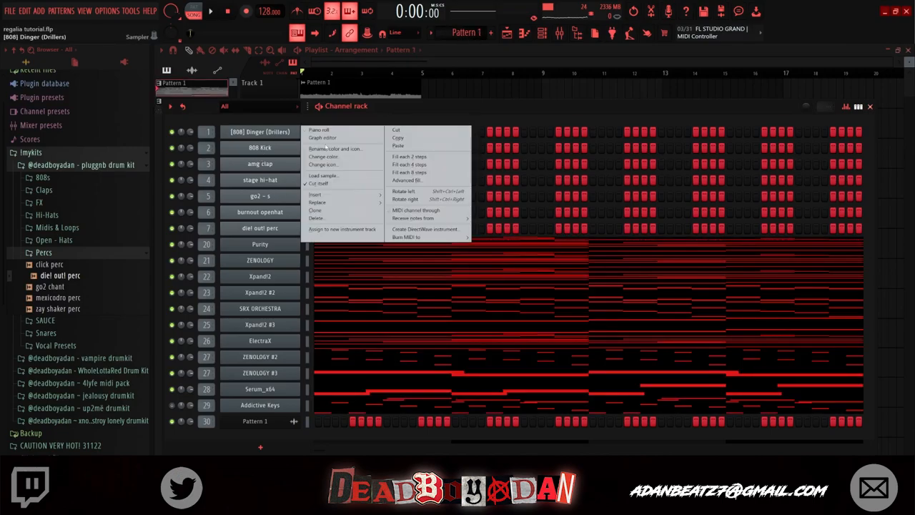
click(321, 129)
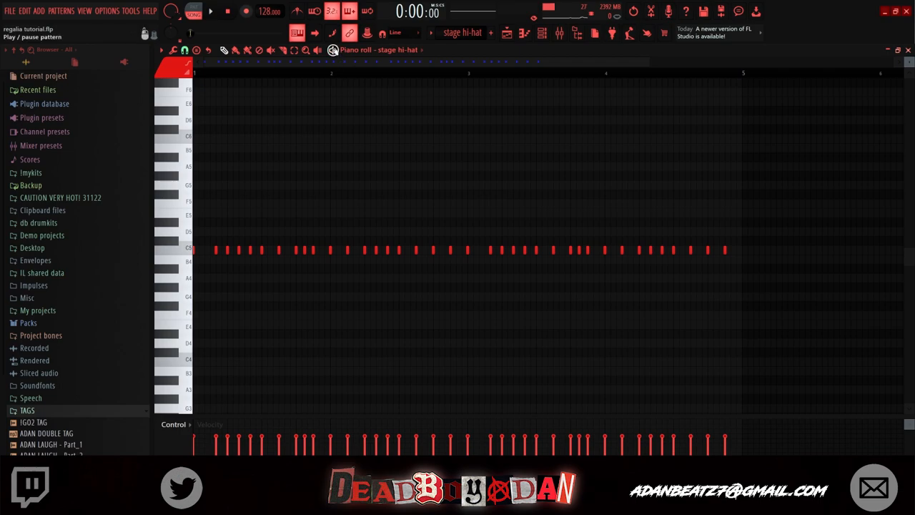
Step: Arrange the clap, hi-hat, snare, Purity and Xpand patterns as stacked clips in the playlist
click(210, 12)
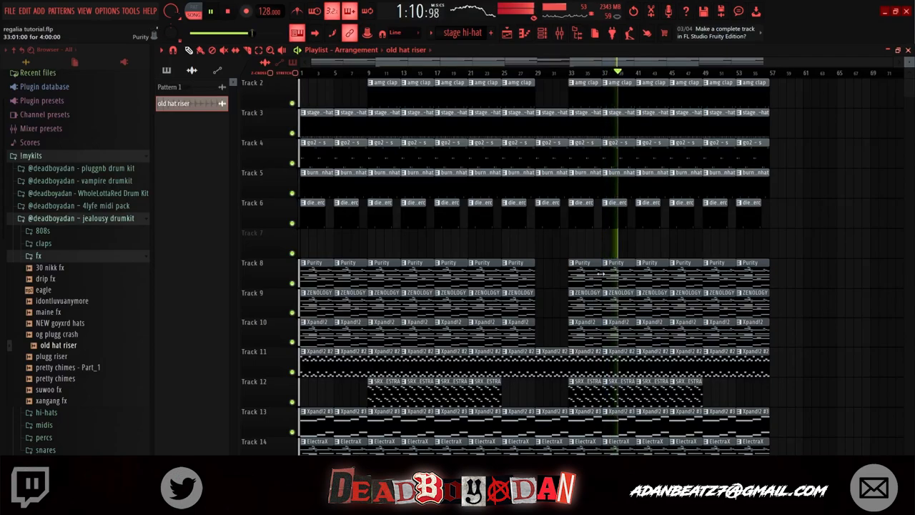
Step: Browse the jealousy drumkit 808s, then the up2me drumkit's sfx & vox samples
click(543, 34)
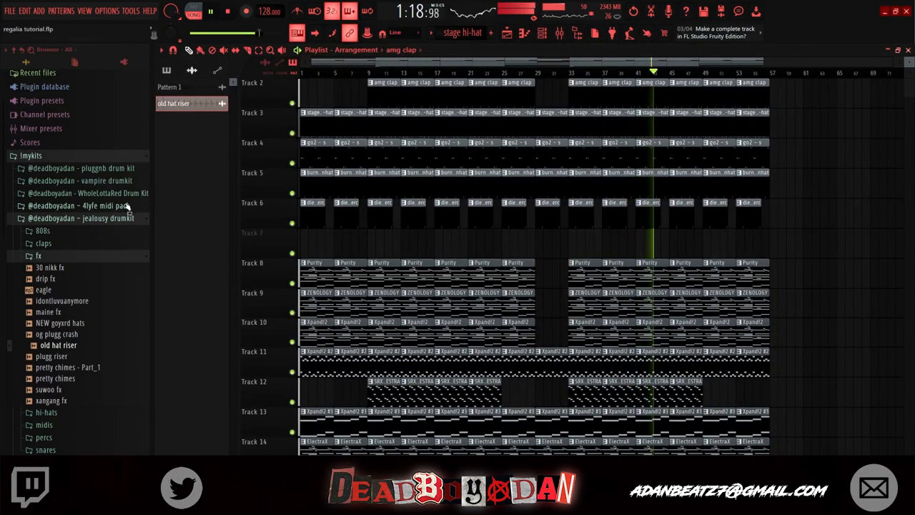
click(43, 230)
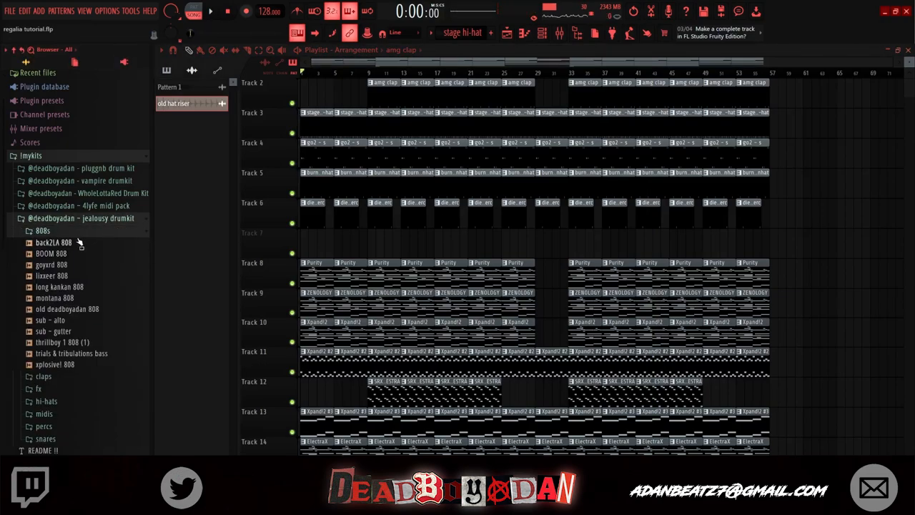
click(80, 230)
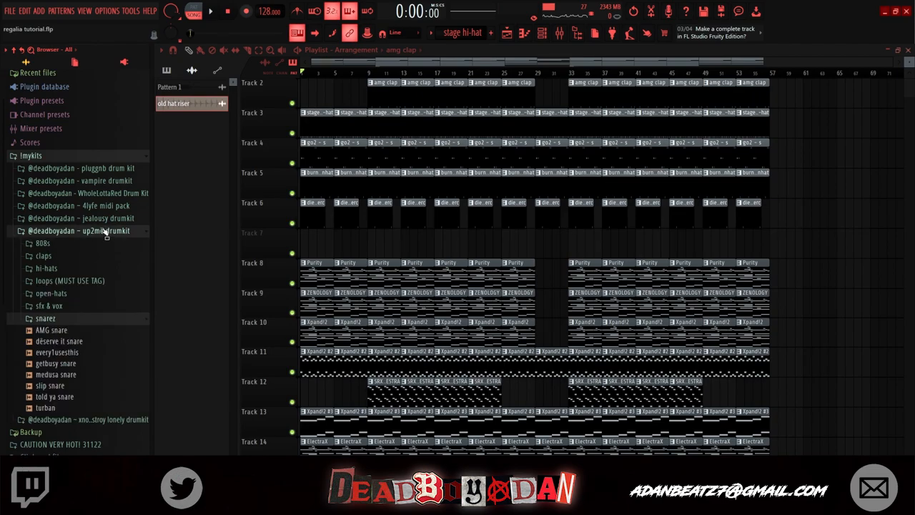
click(49, 306)
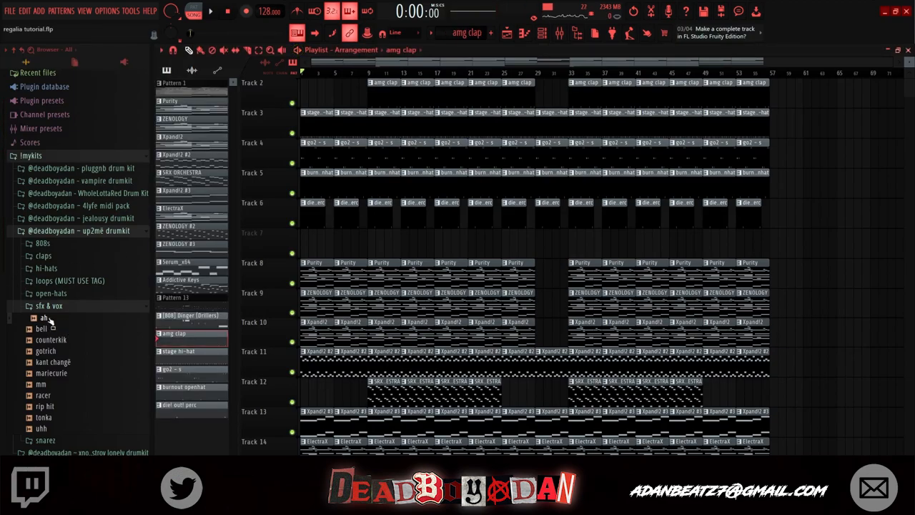
scroll(down, 3)
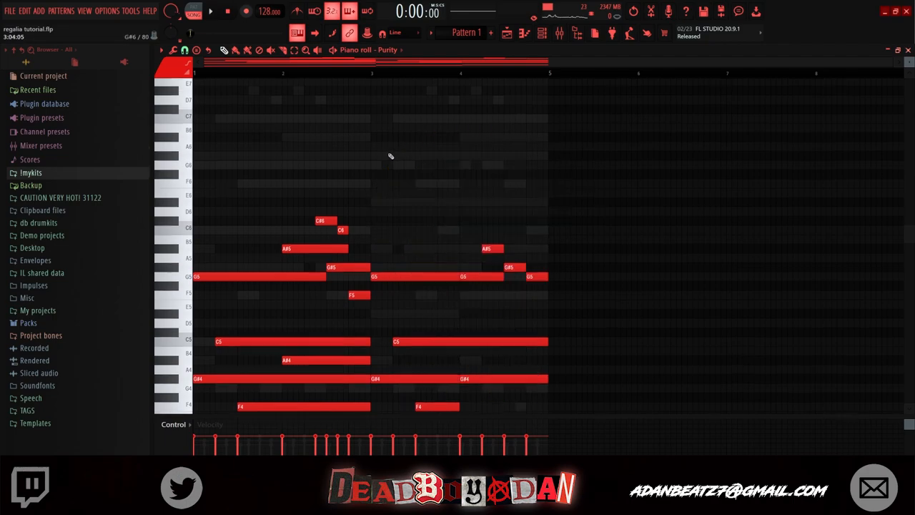
Step: Scroll down through the Purity chord notes in the piano roll
scroll(down, 3)
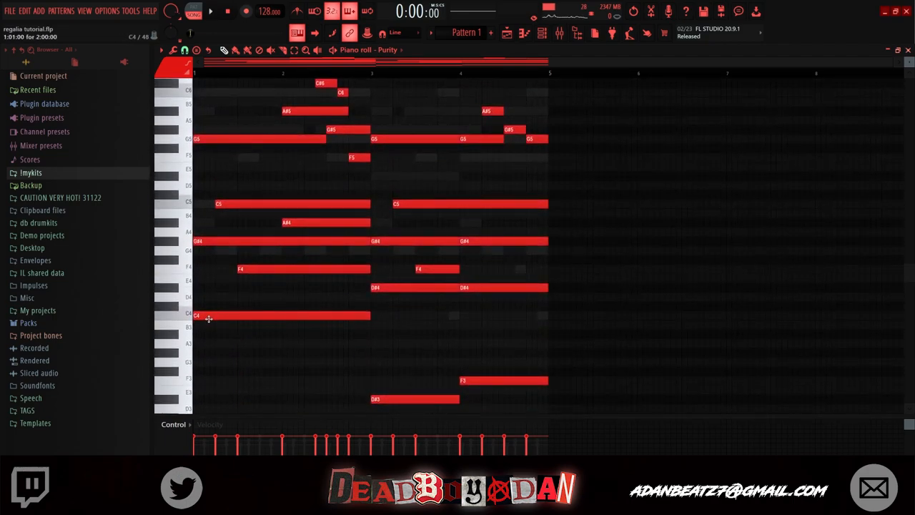
scroll(down, 3)
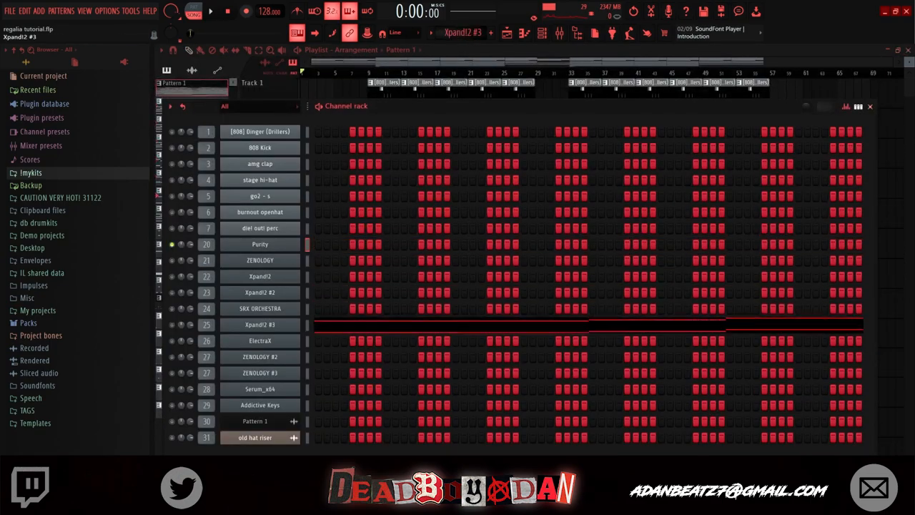
Step: Draw a ZENOLOGY note in Pattern 24 and stretch it across the first bar
click(261, 260)
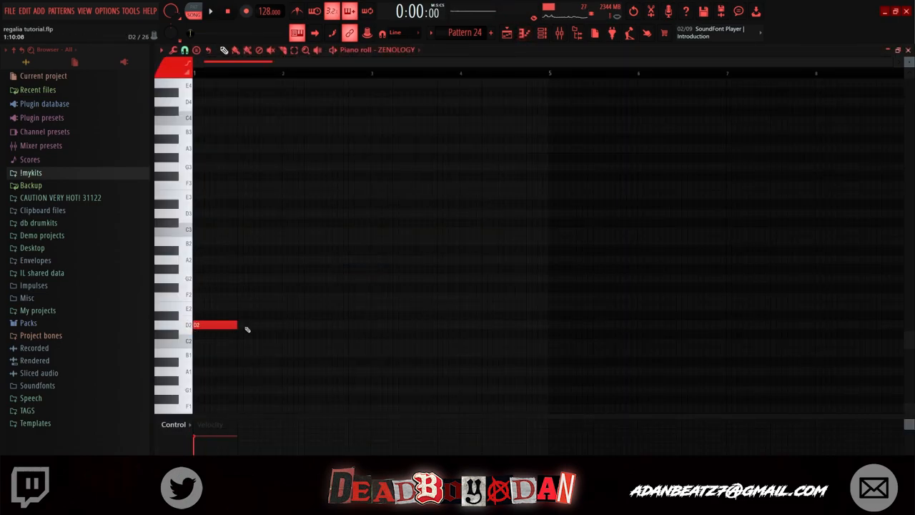
drag(215, 326, 279, 278)
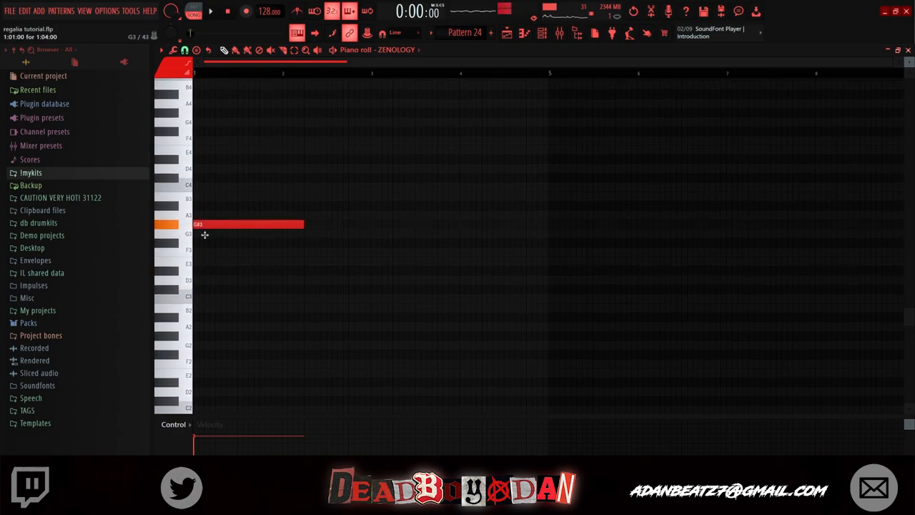
drag(246, 223, 246, 233)
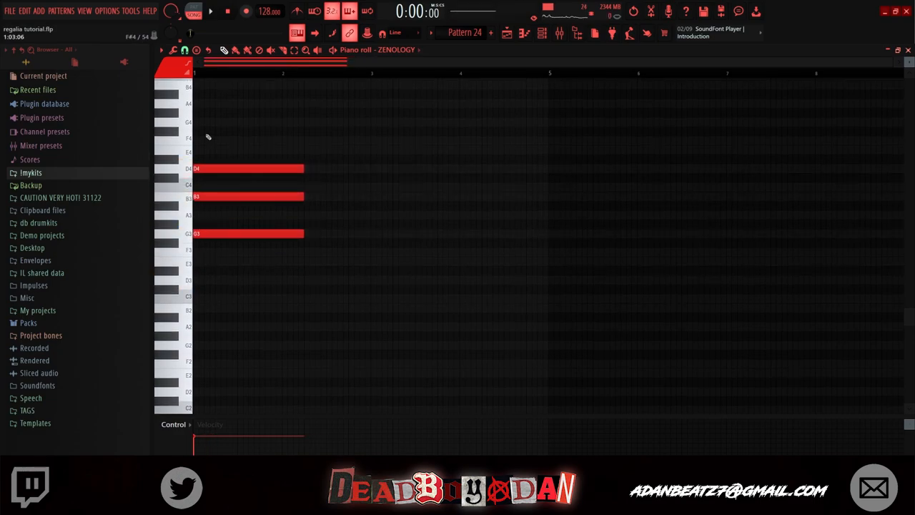
scroll(up, 3)
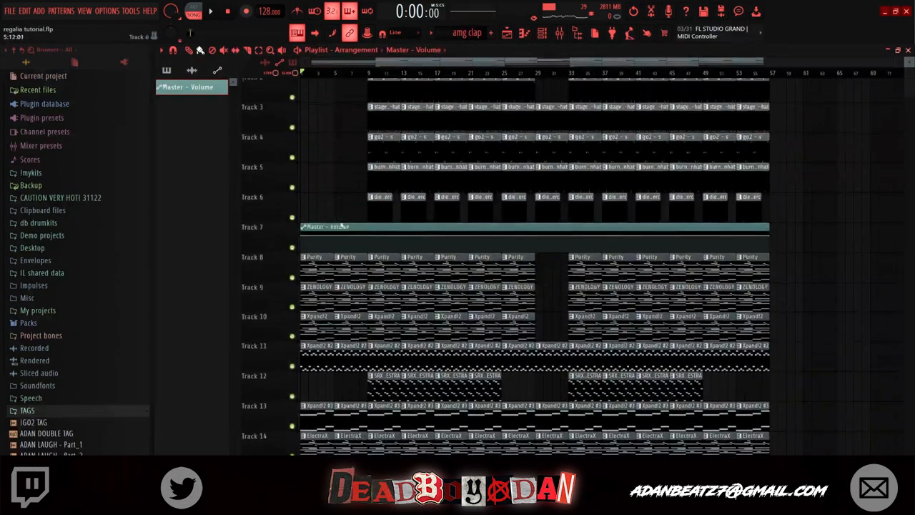
Step: Shape the Master Volume automation into a fade-in ramp and play the arrangement from the start
scroll(up, 3)
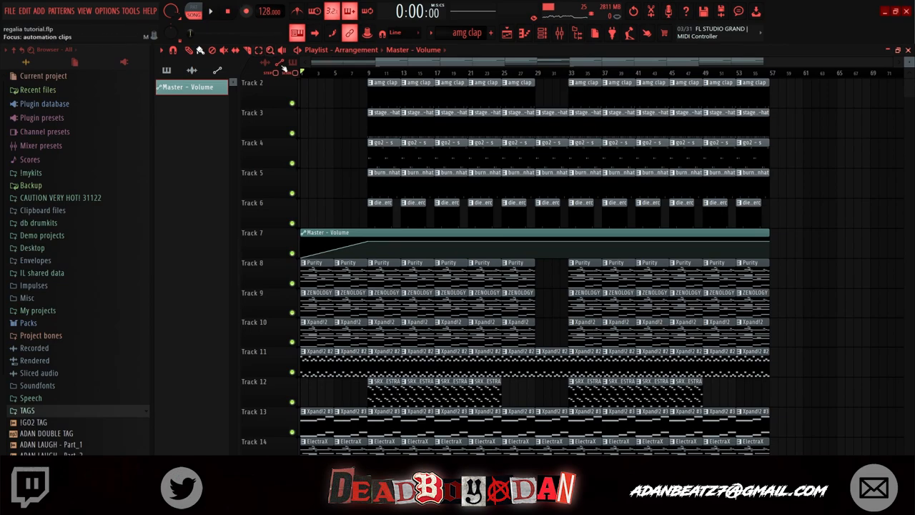
click(210, 11)
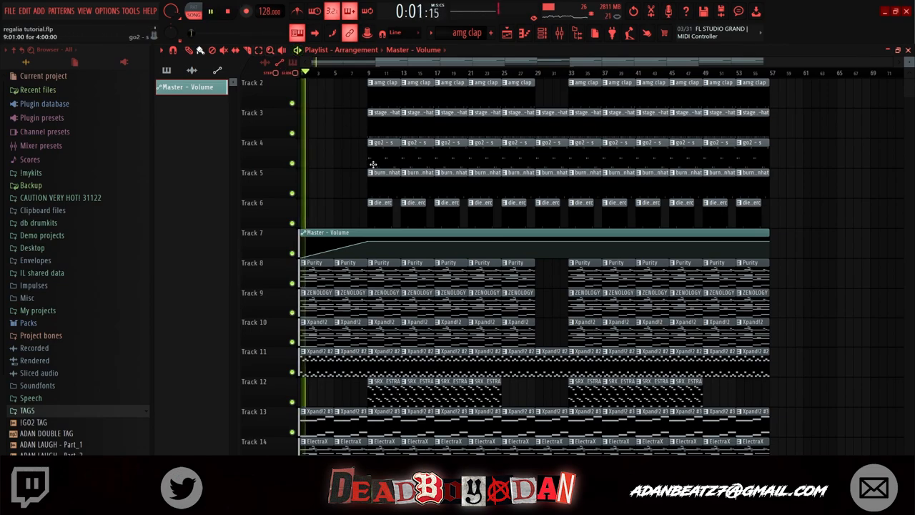